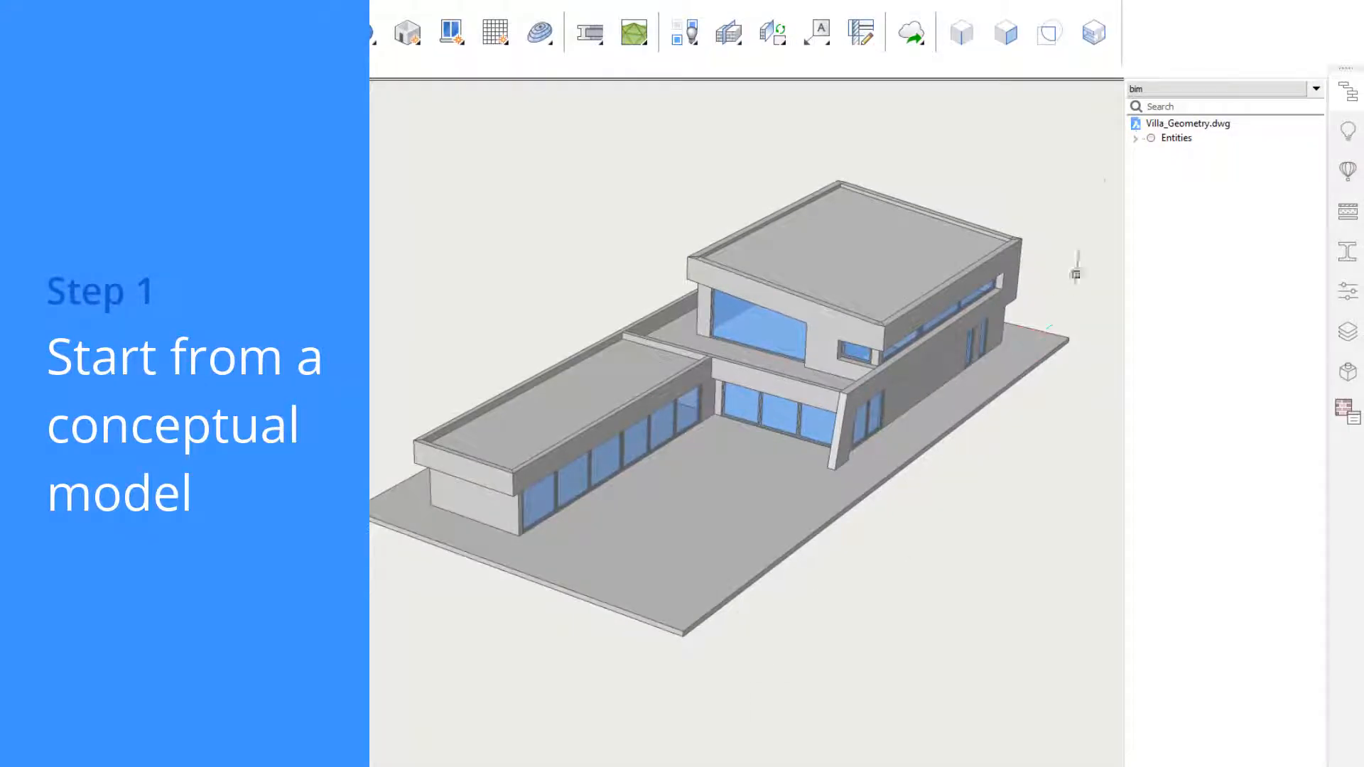
Expand Entities and the 42 3D solids in the Structure panel, then show object properties.
click(1136, 137)
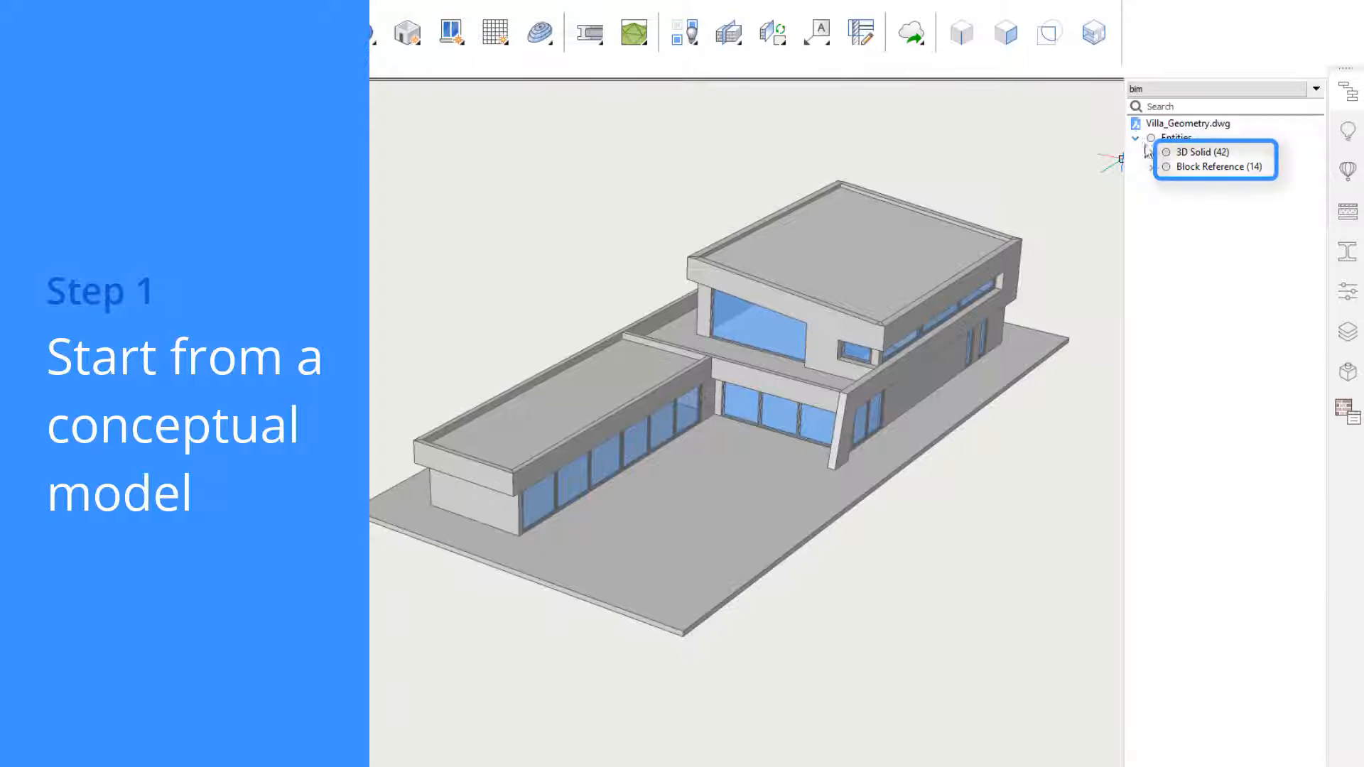
click(1150, 152)
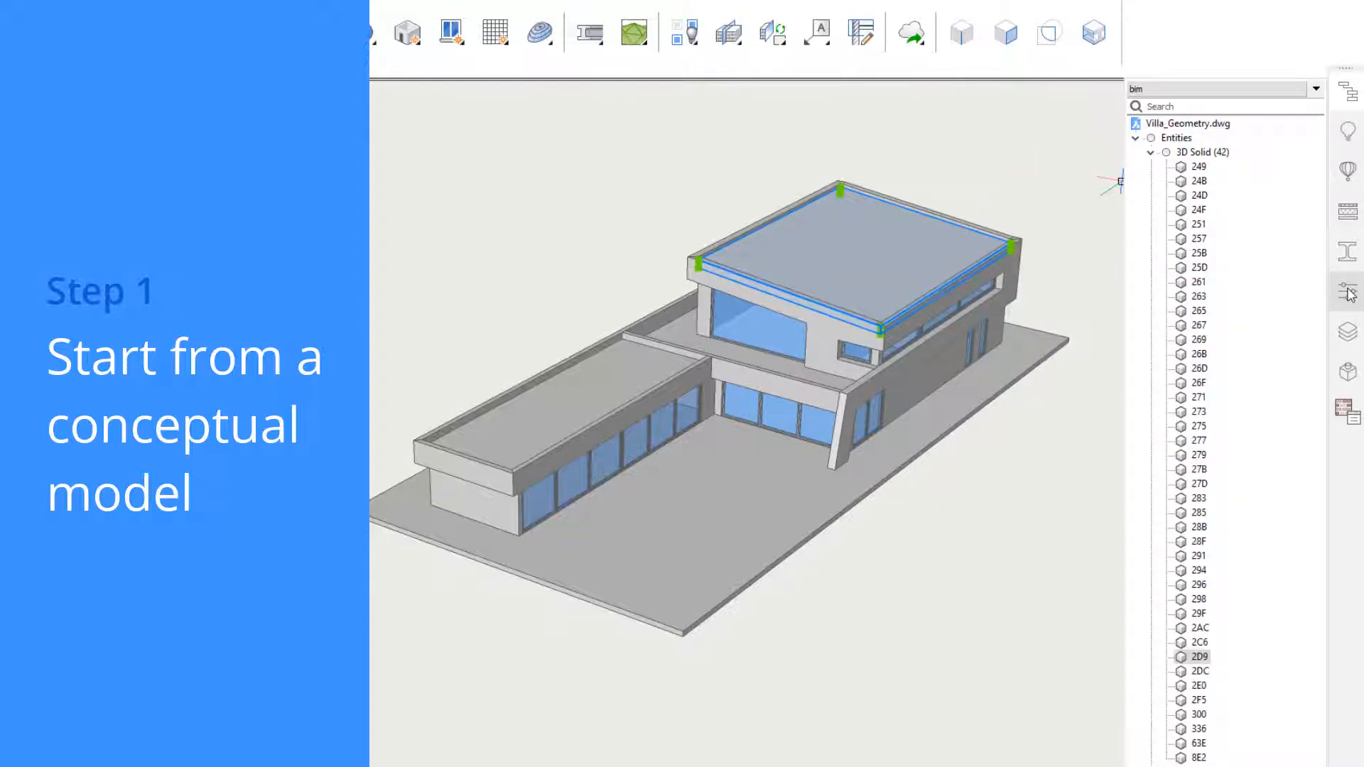
click(1347, 291)
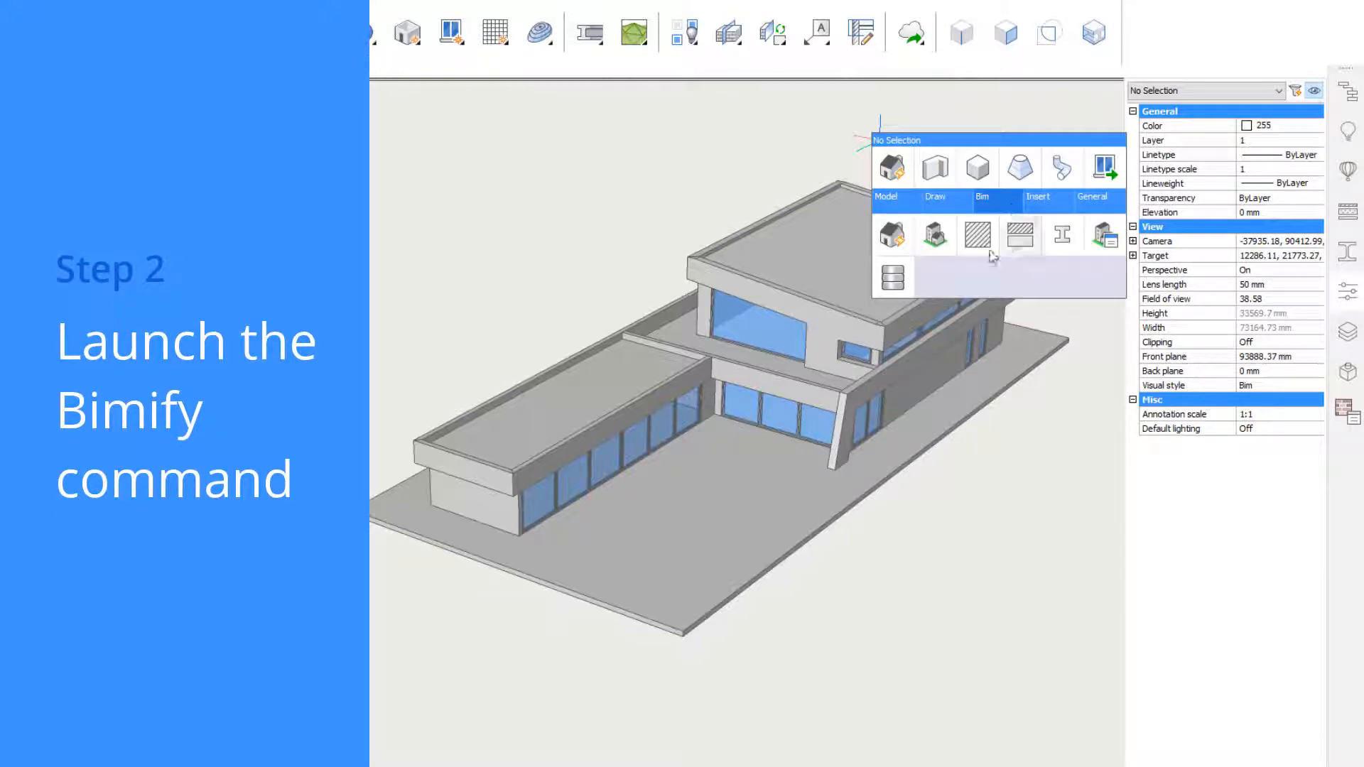
mouse_move(892, 235)
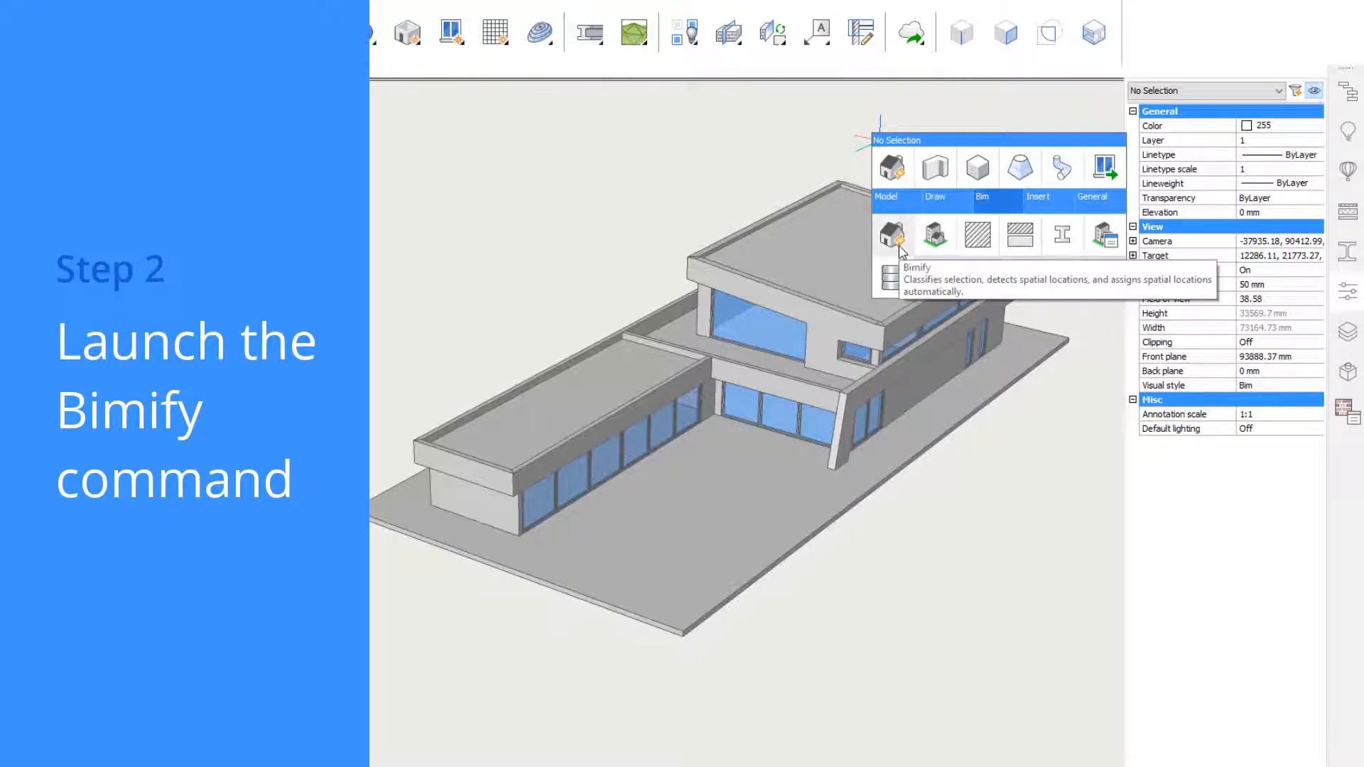
Run Bimify on the villa with all classification options enabled.
click(892, 236)
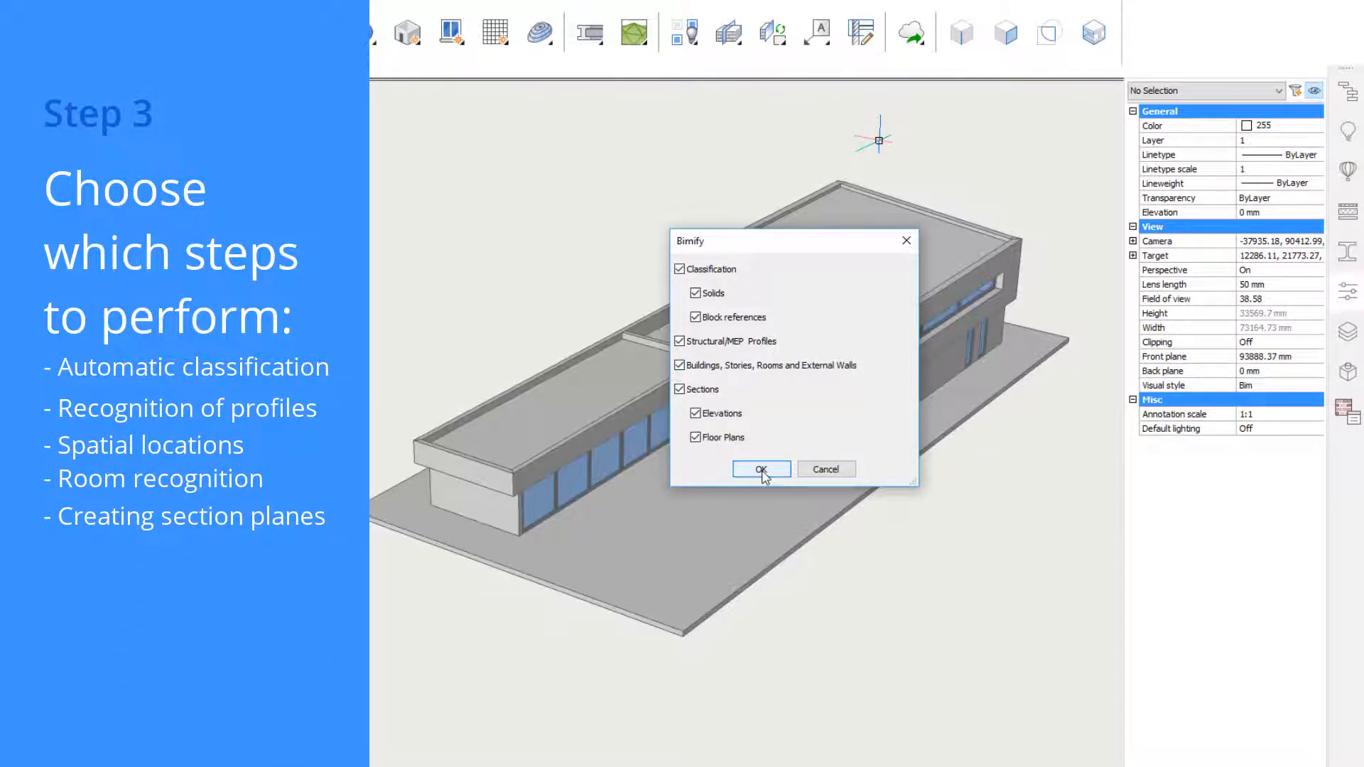
click(760, 469)
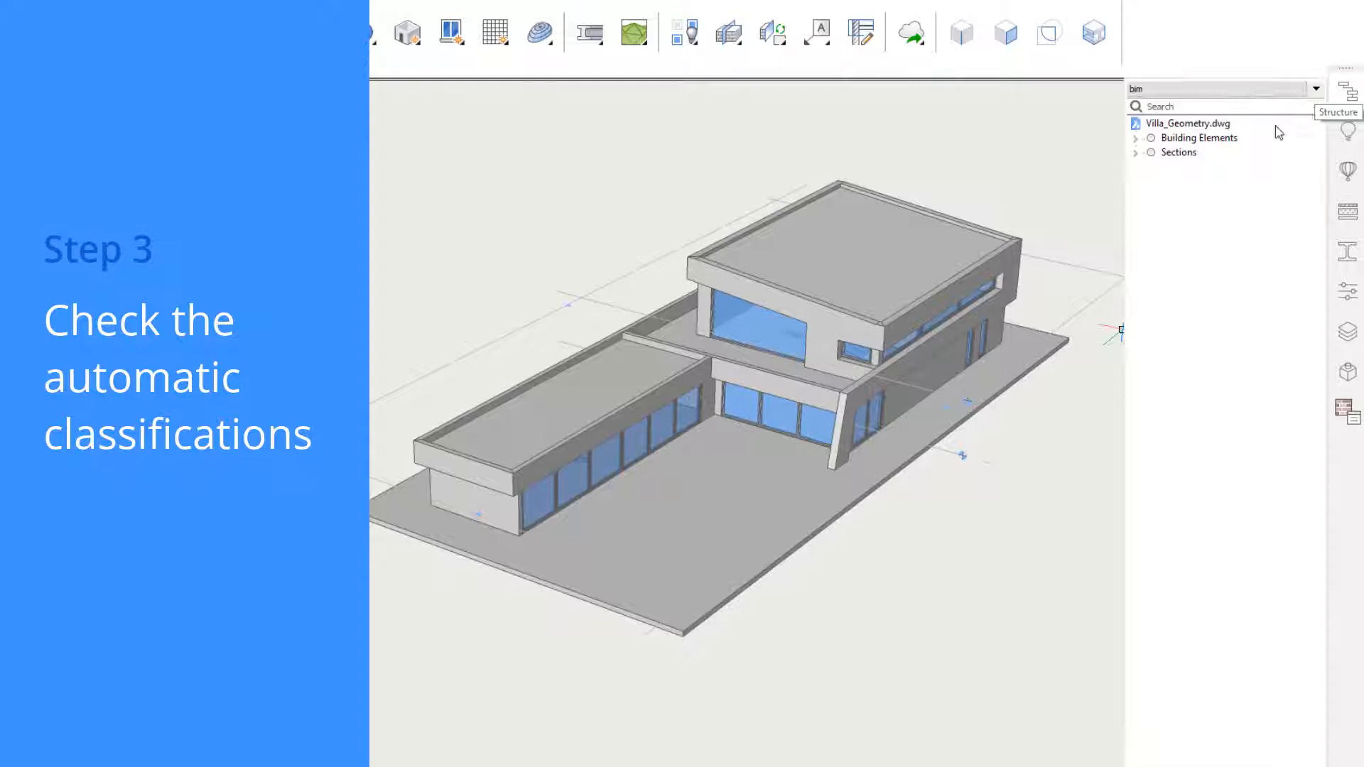
Browse Building > Floor 0 elements, expand and collapse Wall, then show structure configurations.
click(1136, 137)
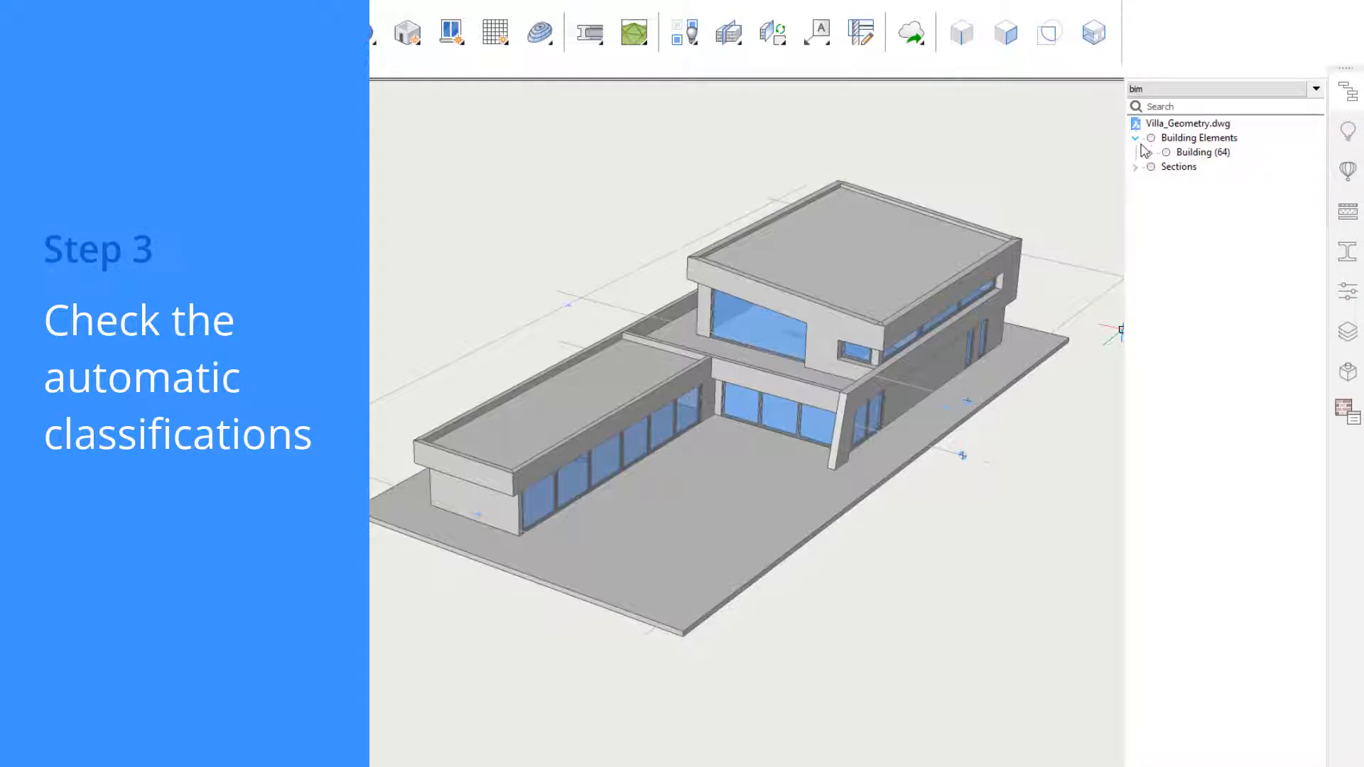
click(1151, 152)
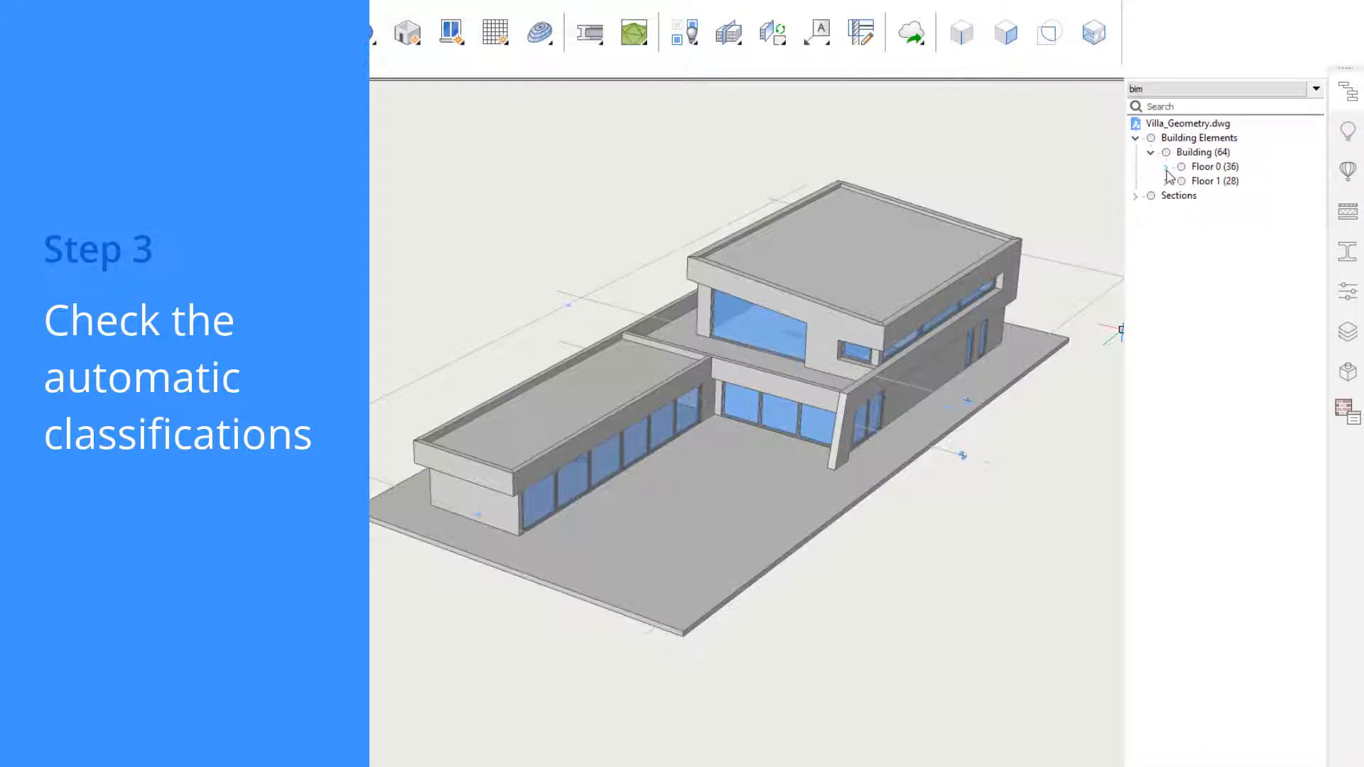
click(1166, 166)
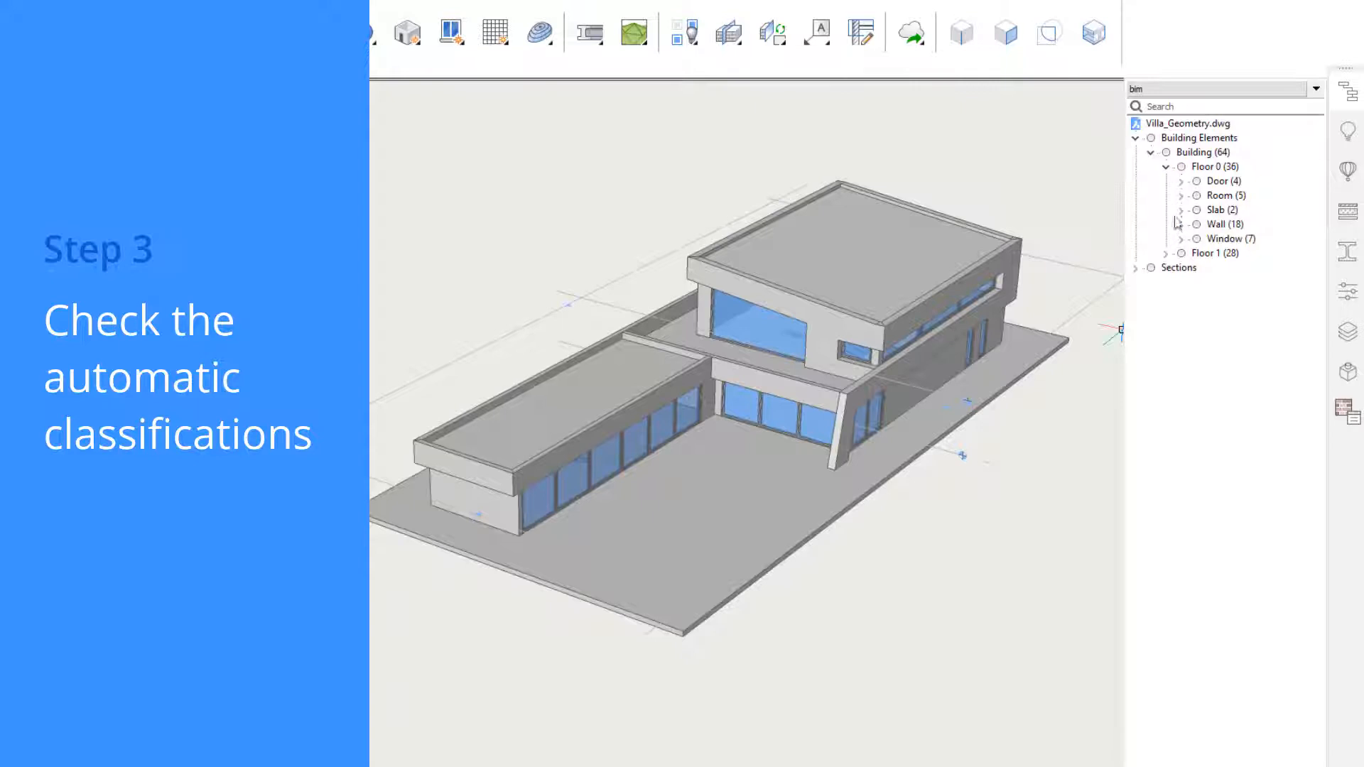
click(1182, 224)
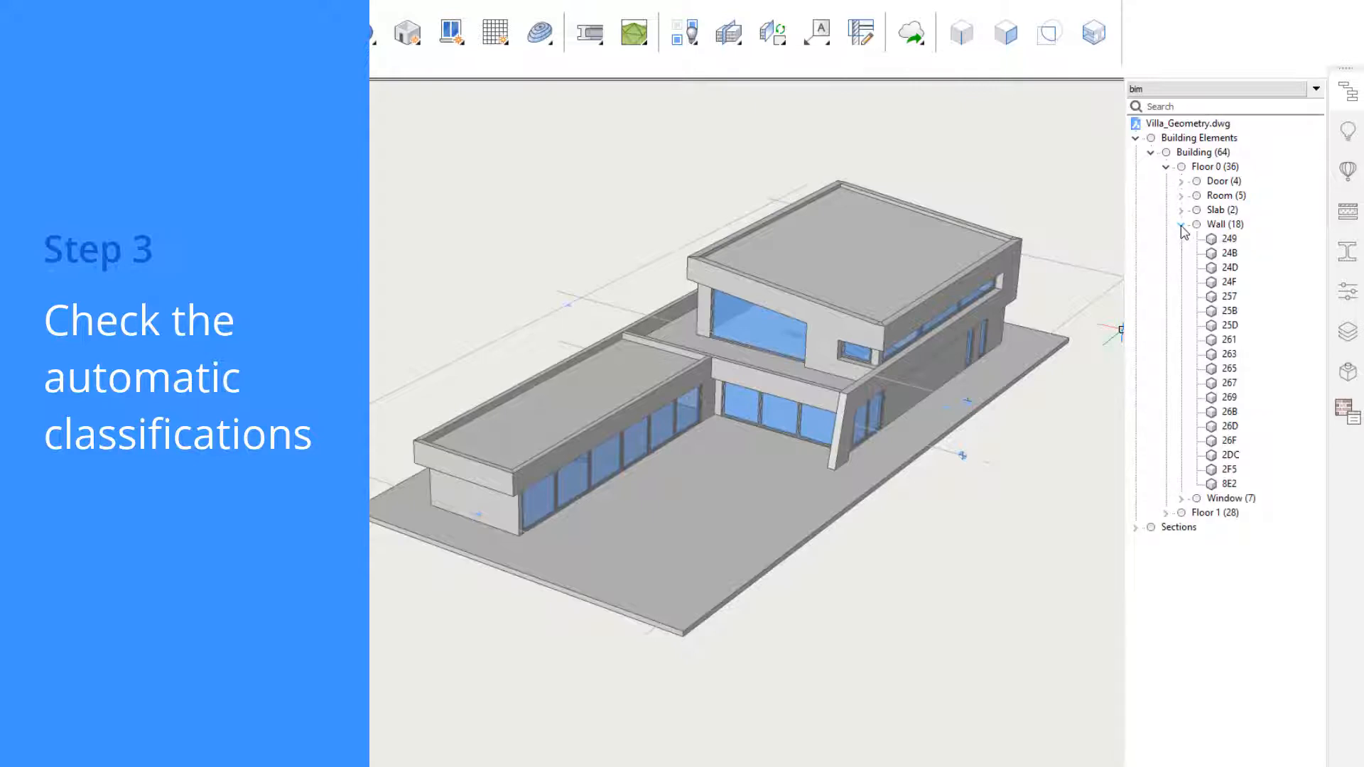
click(1183, 224)
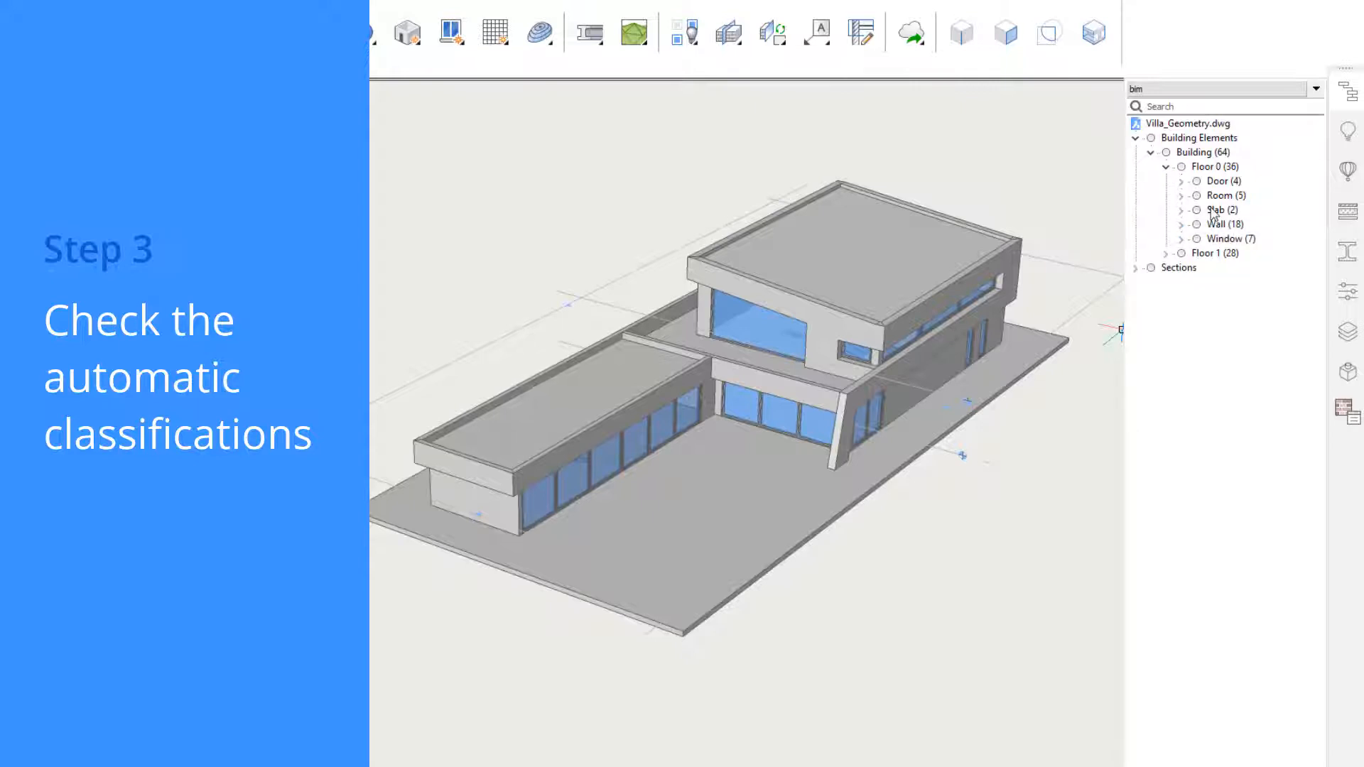
click(1315, 88)
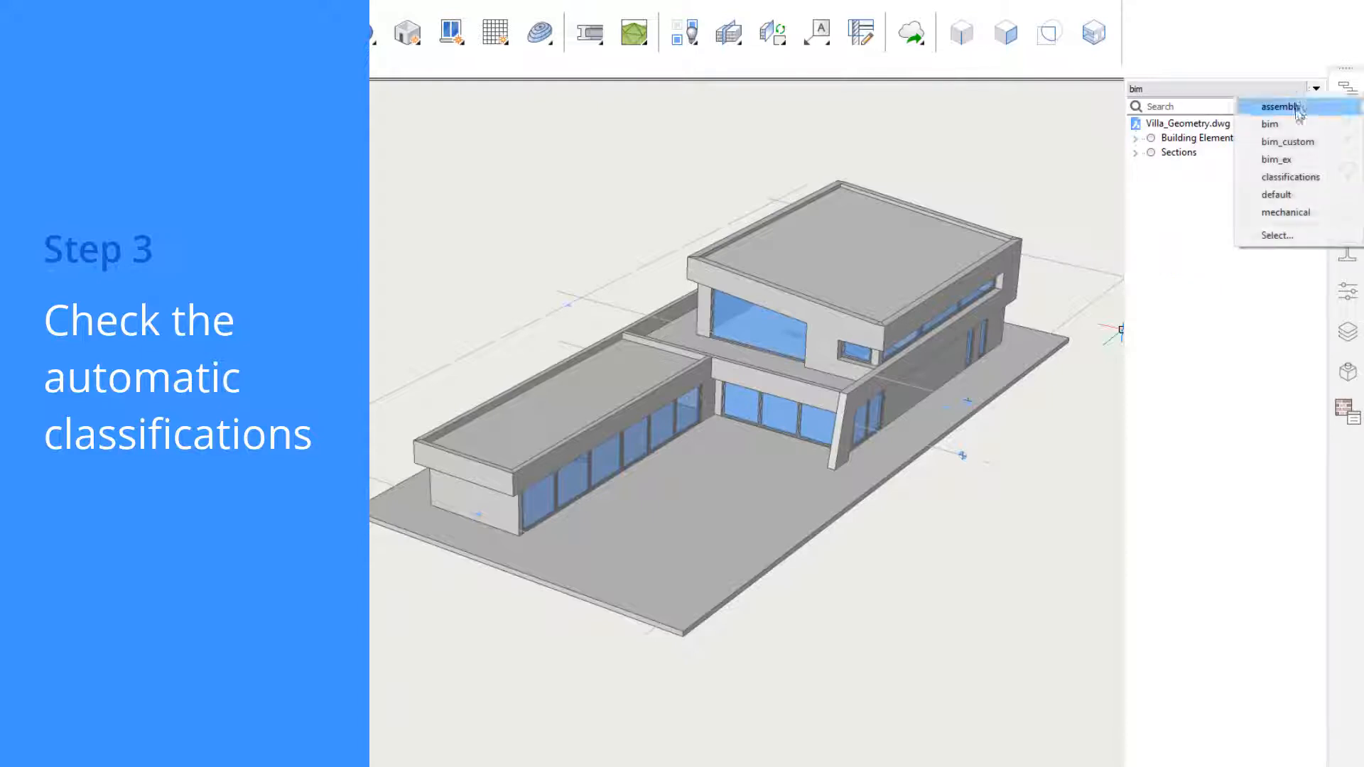
Switch to bim_custom structure, isolate the 37 walls, then show all elements again.
click(1288, 141)
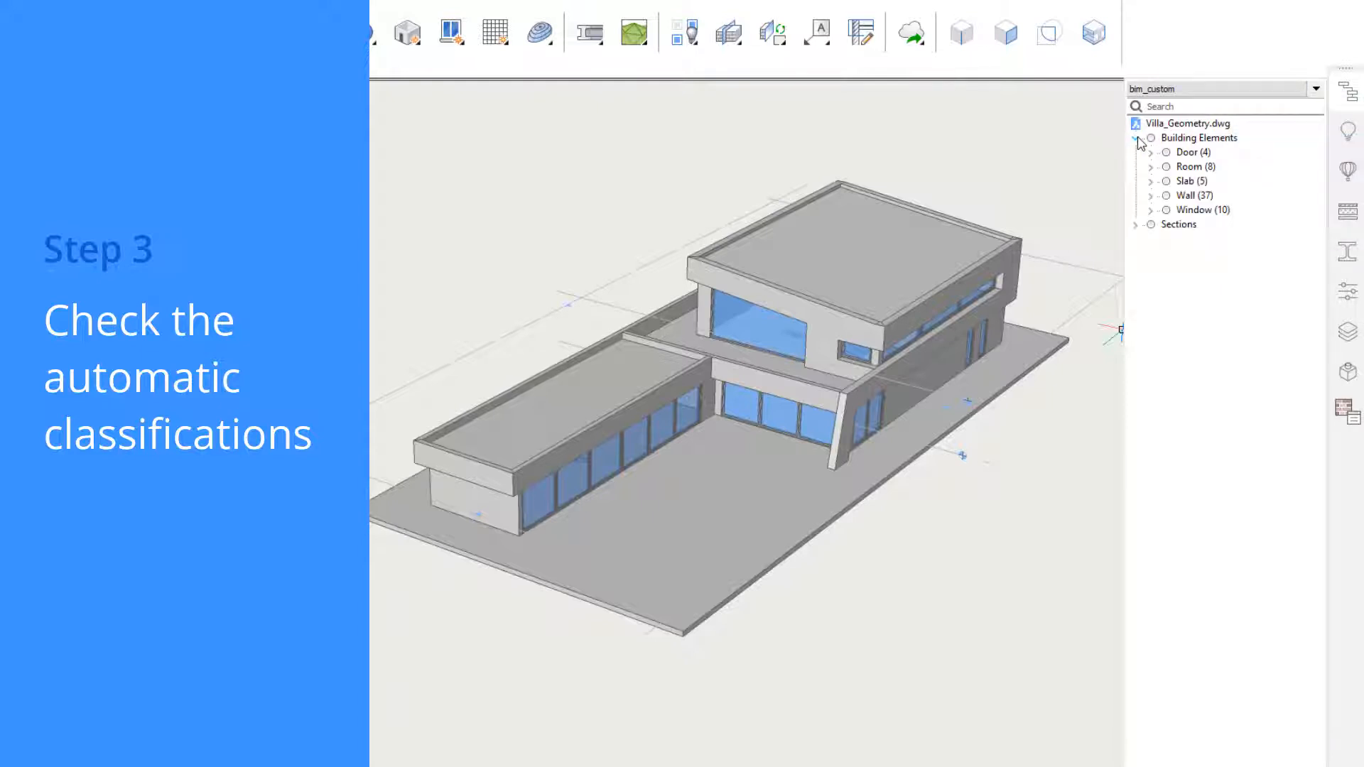
click(1193, 195)
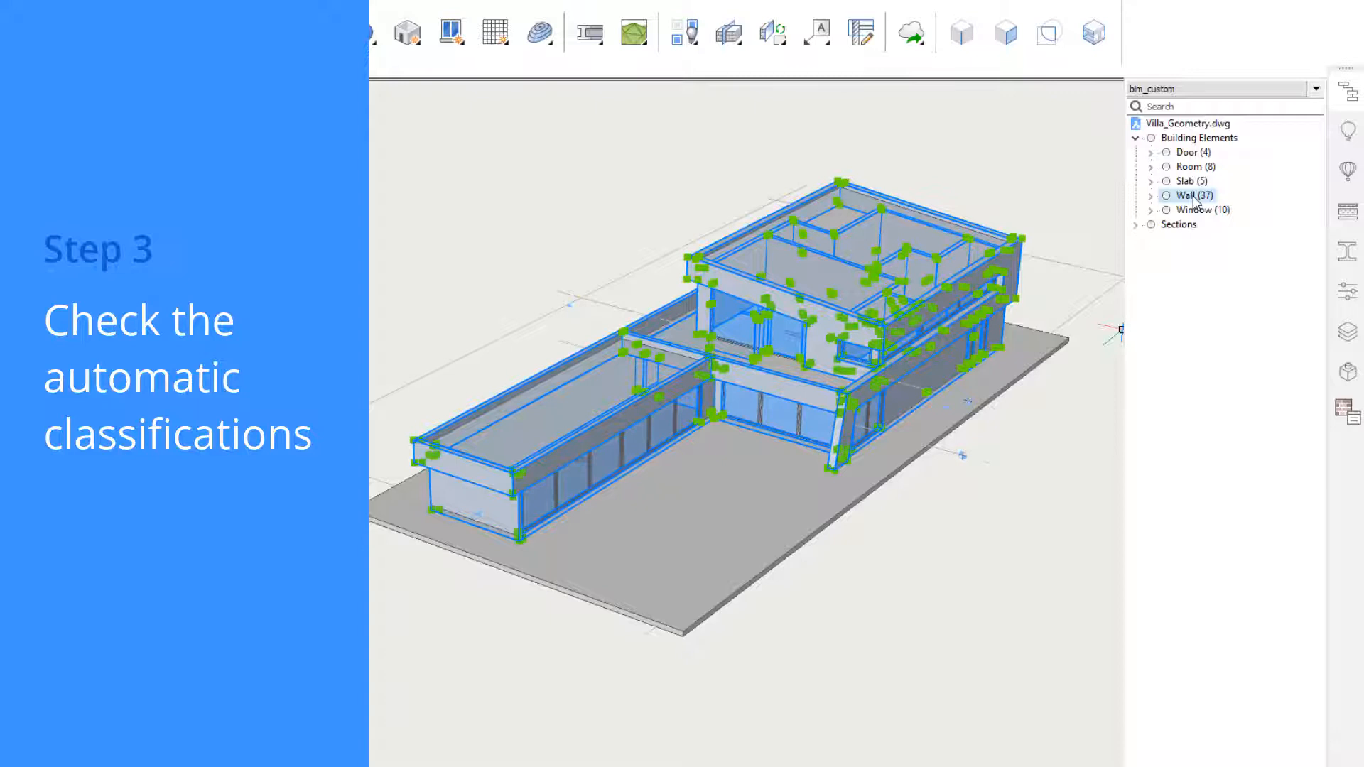
click(1194, 195)
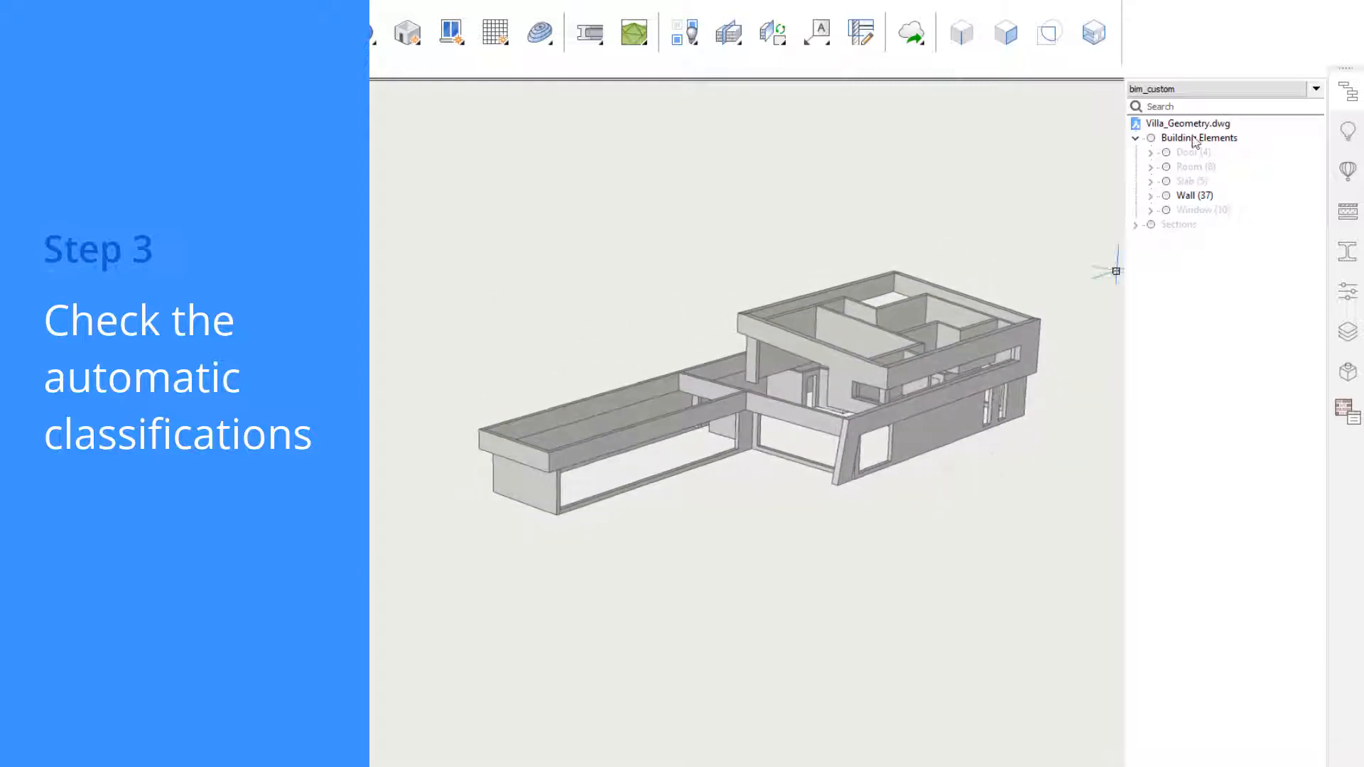
click(1200, 137)
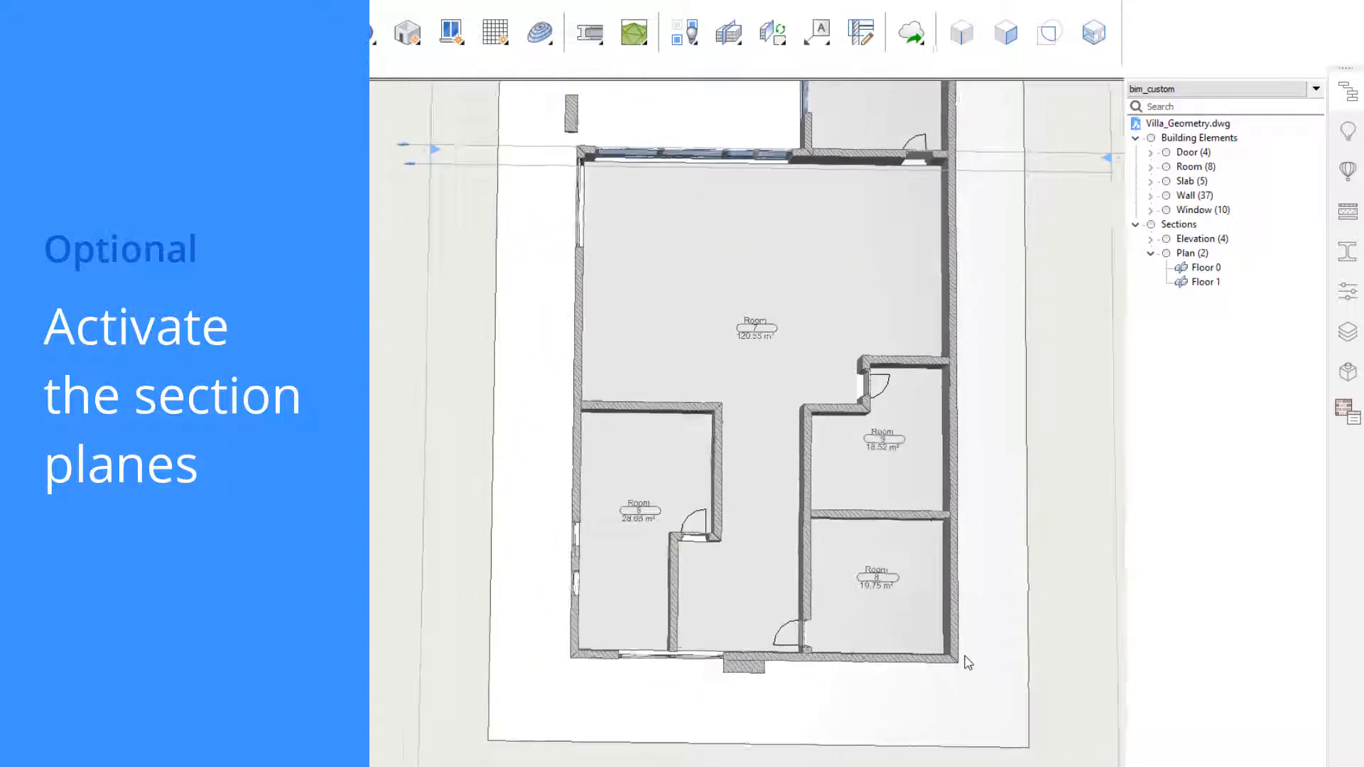
Select the 120.55 m² room in the Floor 0 plan view.
click(756, 329)
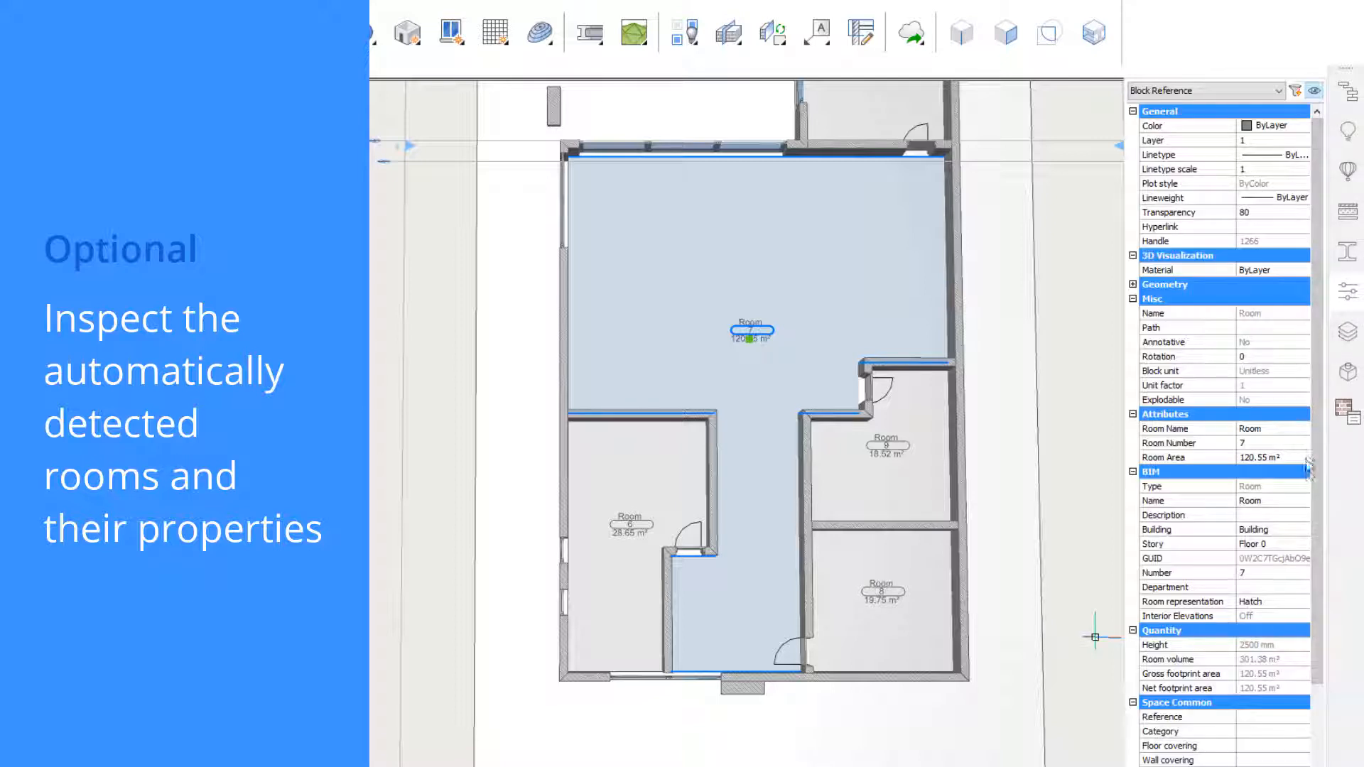
scroll(down, 3)
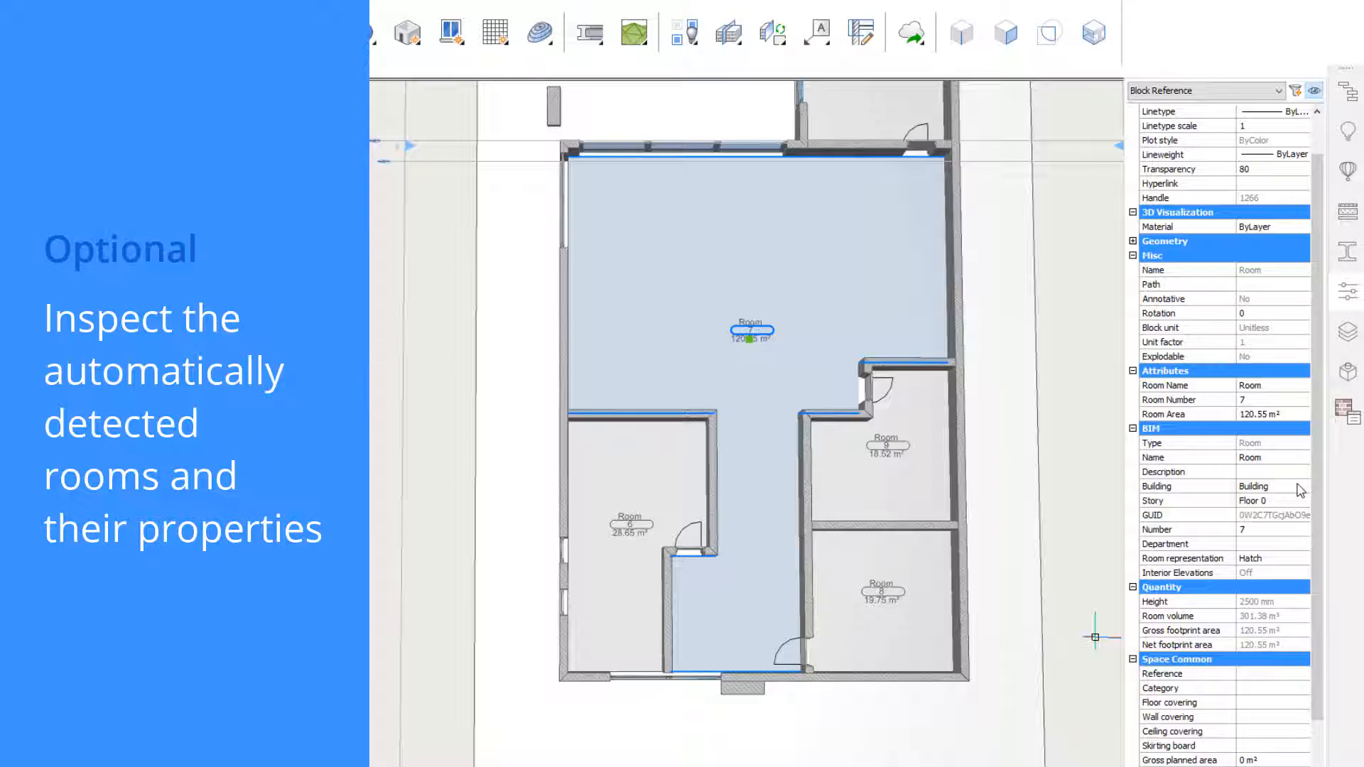
mouse_move(1293, 648)
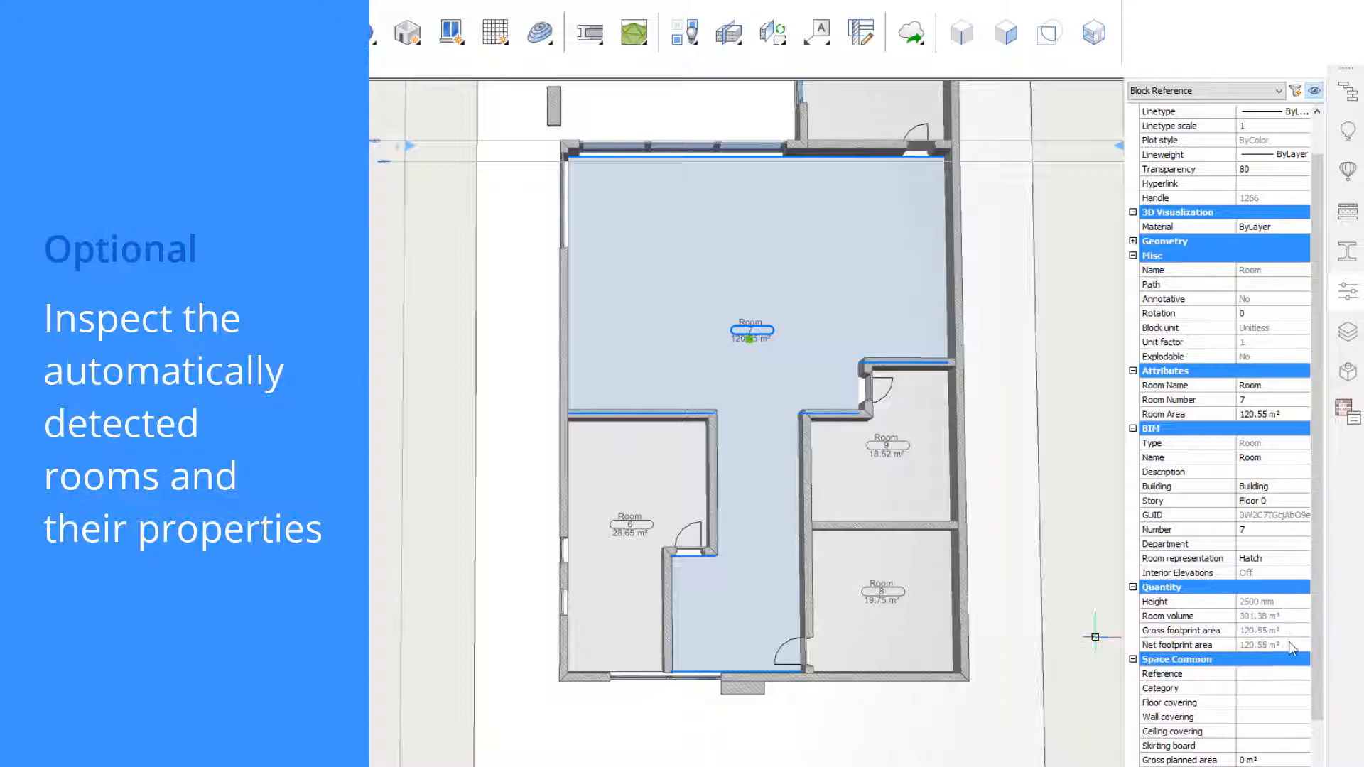
scroll(down, 3)
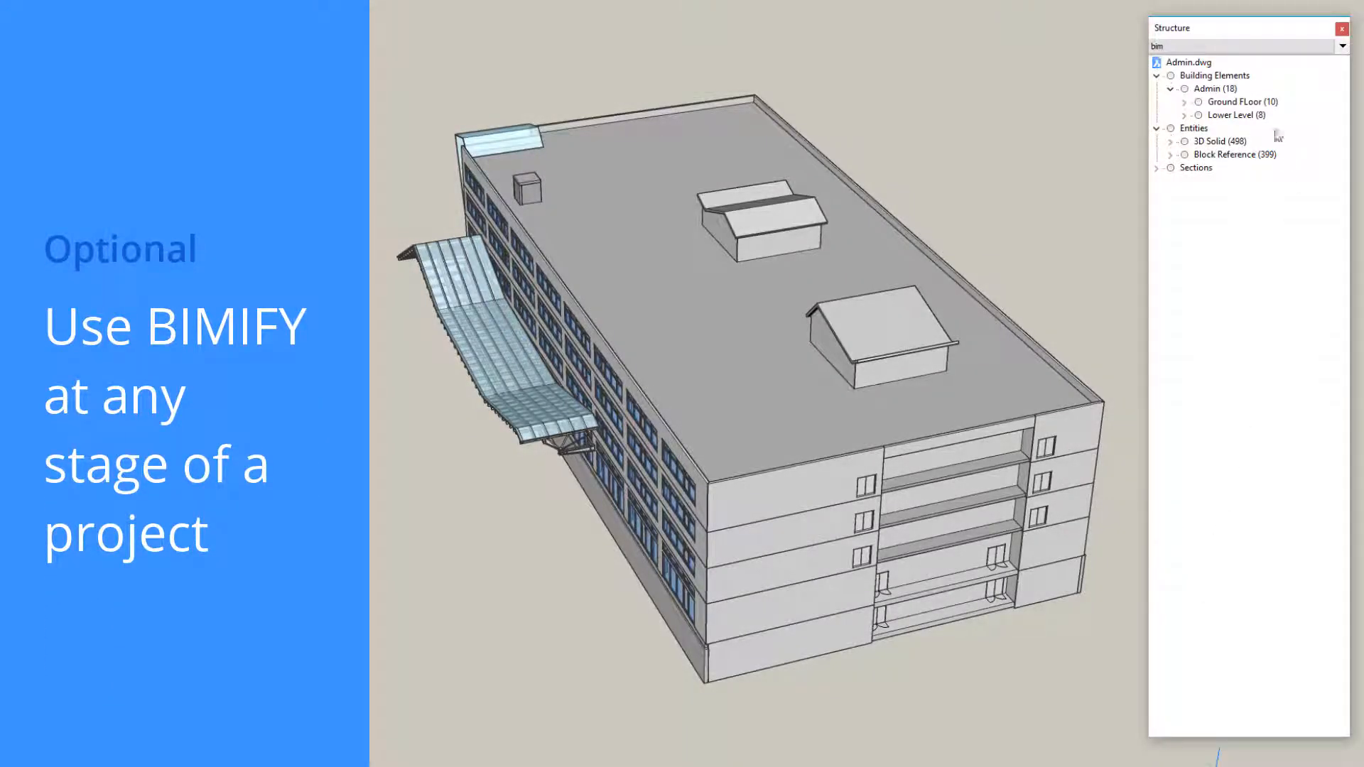
Select the Ground FLoor (10) elements, then the Lower Level (8) elements.
click(1237, 102)
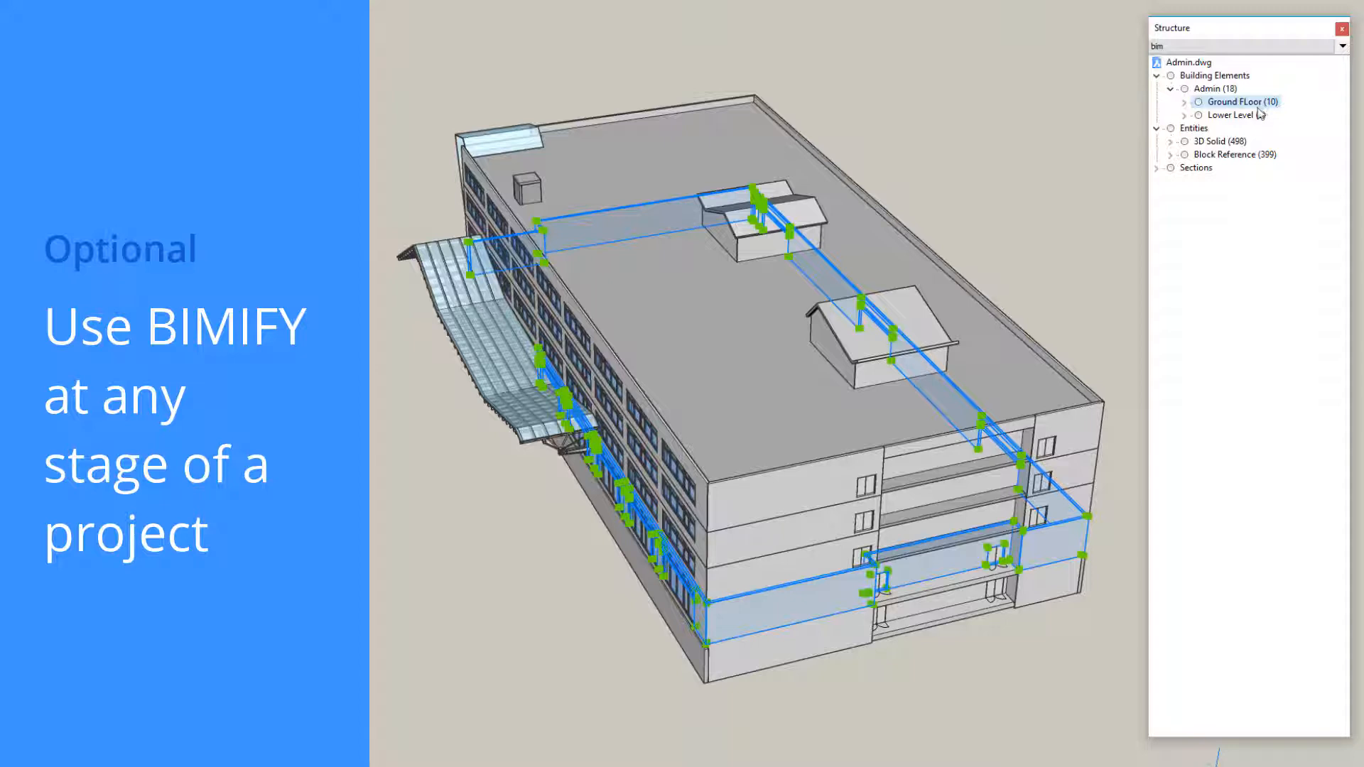
click(1235, 115)
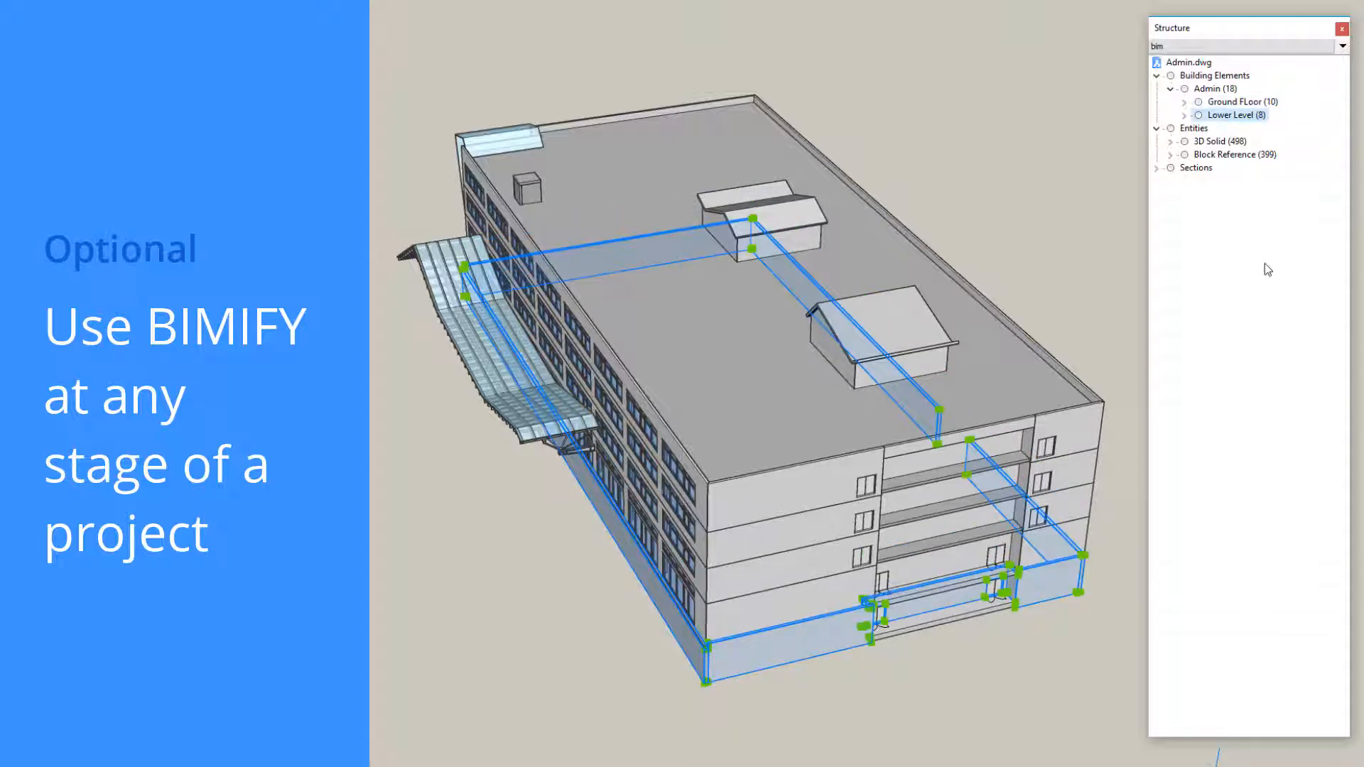